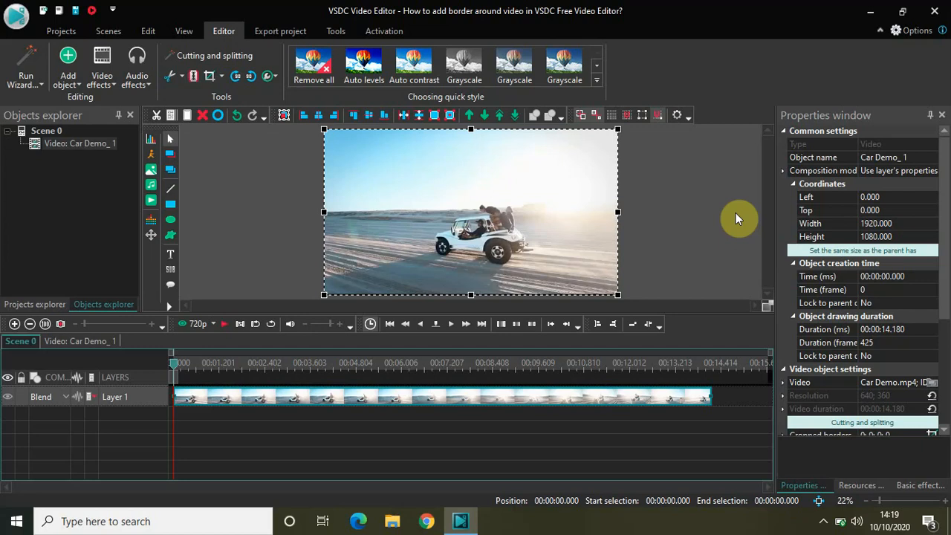
mouse_move(602, 7)
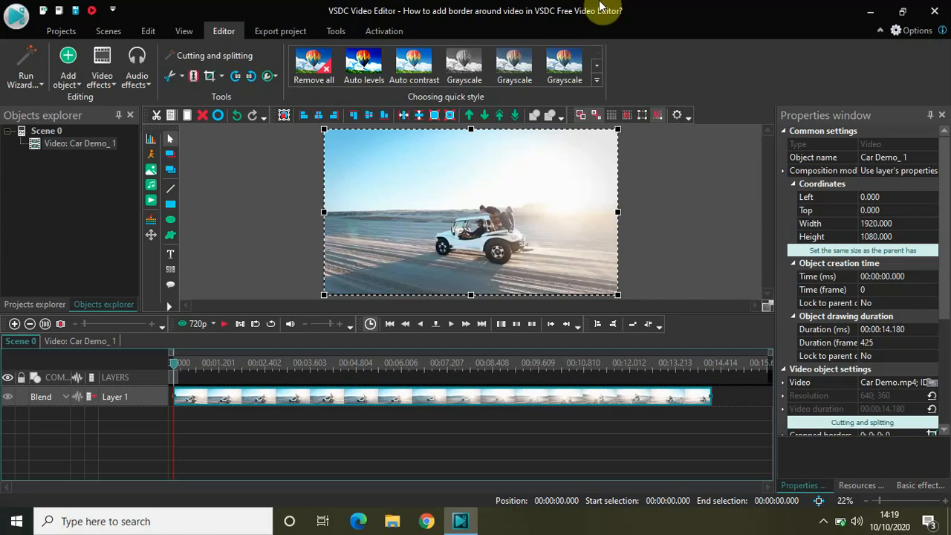
mouse_move(259, 175)
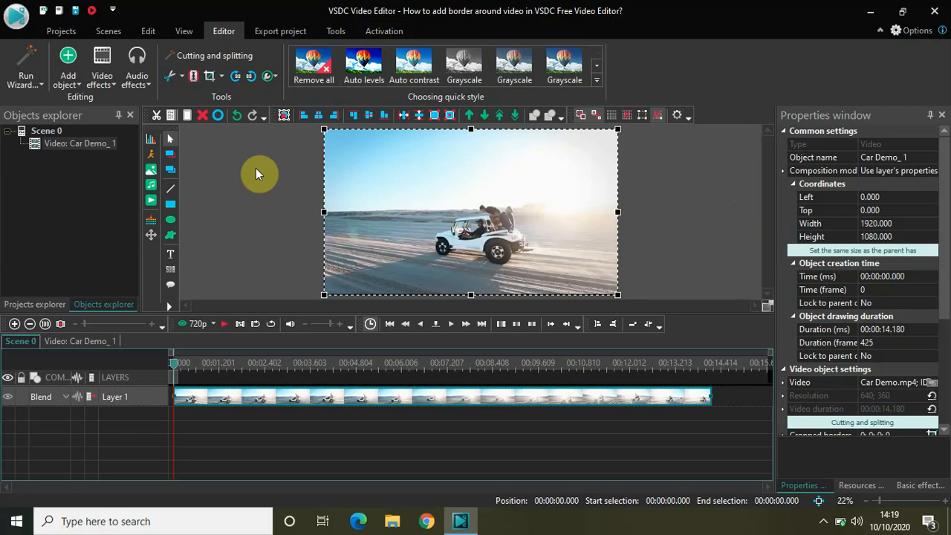
mouse_move(125, 283)
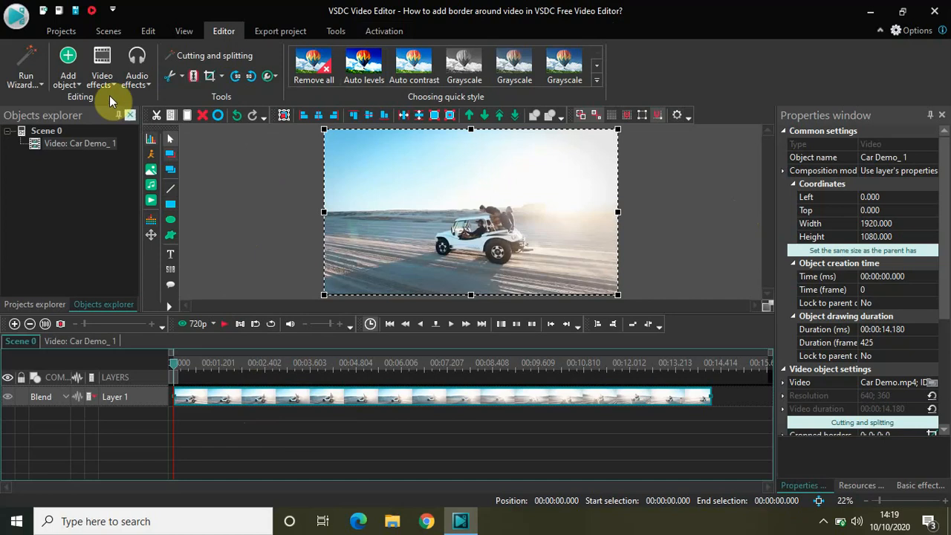
- Add a Border video effect to the car clip, accepting the default object position
left_click(101, 67)
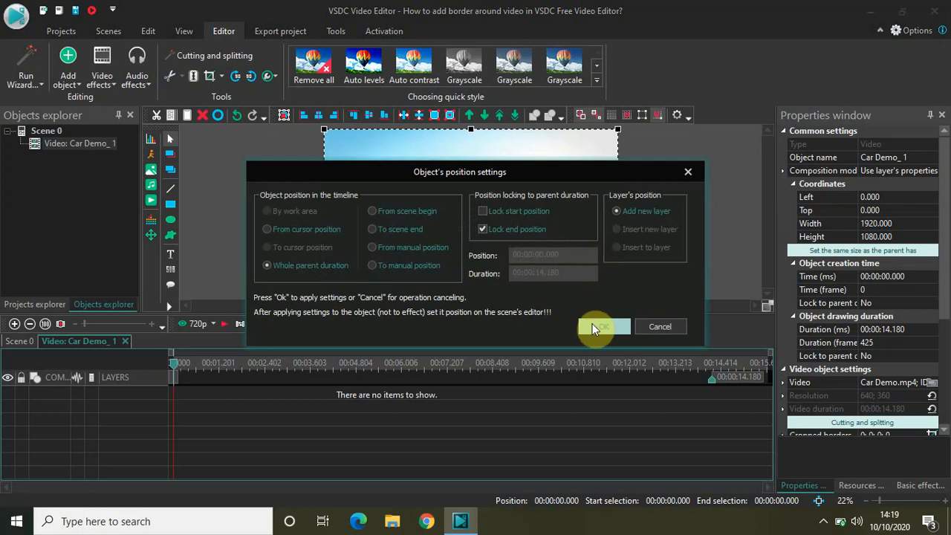
left_click(603, 327)
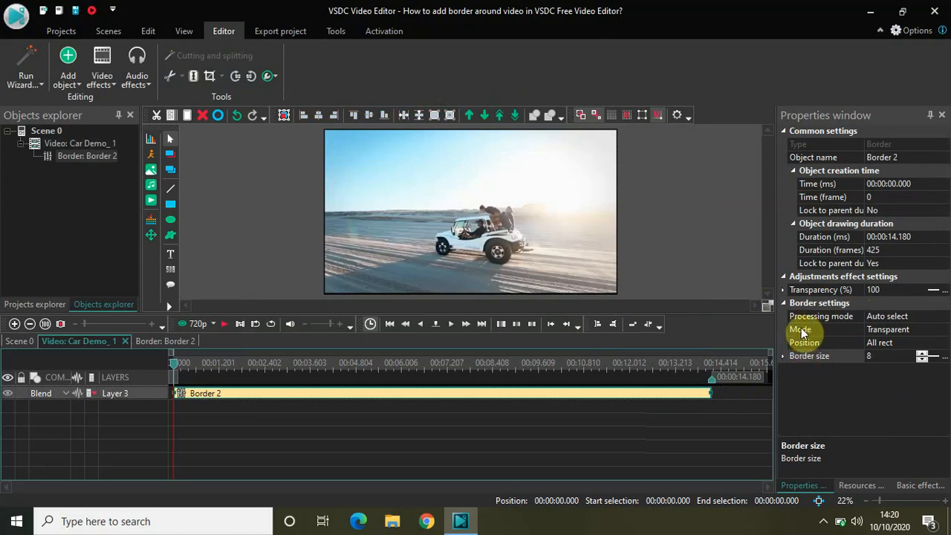
- Set the Border effect's Mode to Dark Gradient in the Properties window
left_click(800, 330)
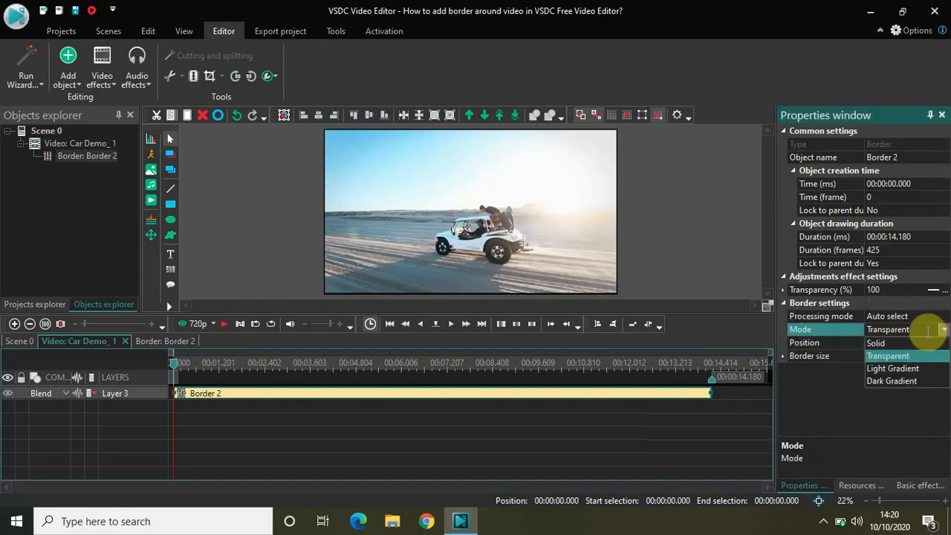
mouse_move(918, 392)
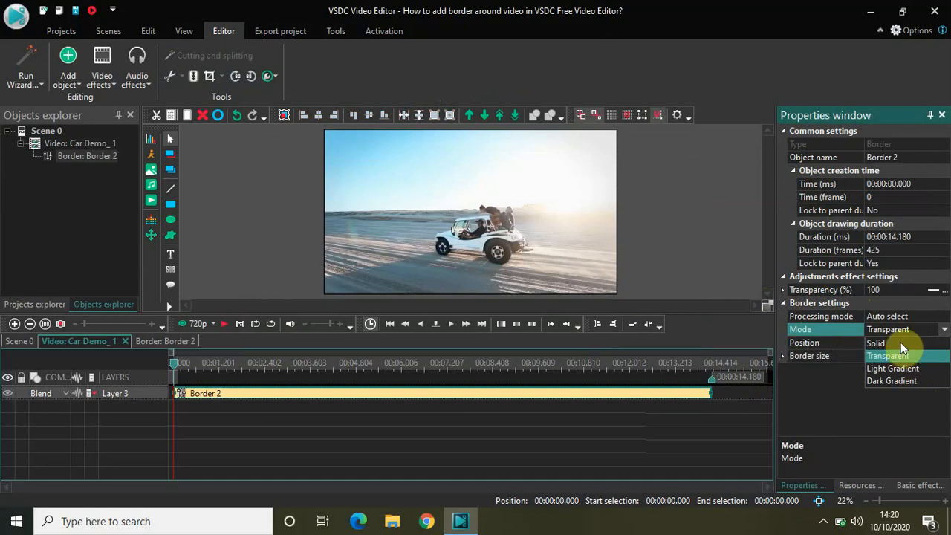
left_click(877, 343)
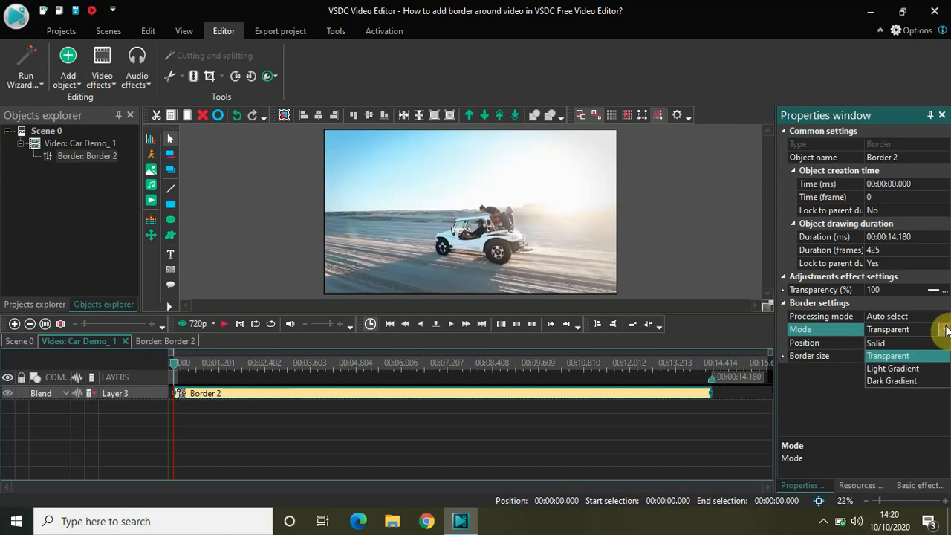
mouse_move(894, 369)
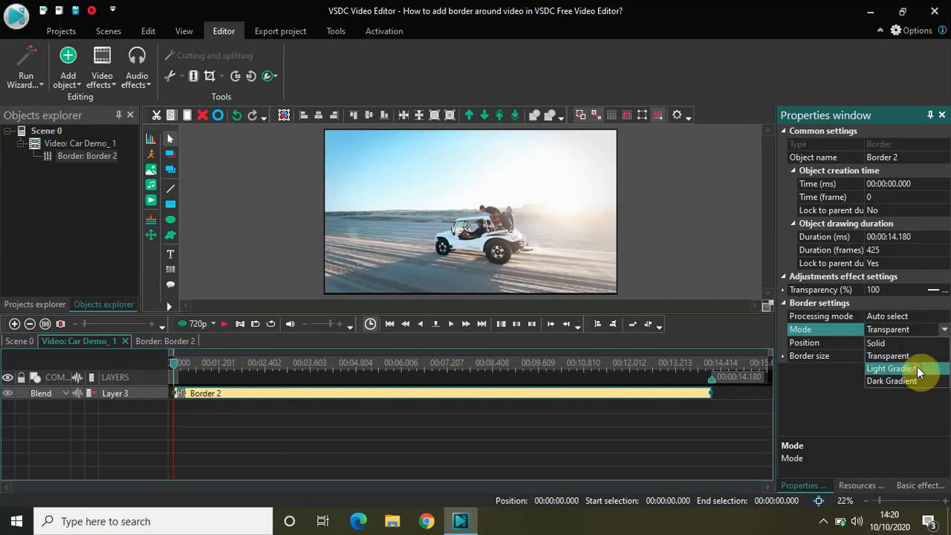
left_click(895, 369)
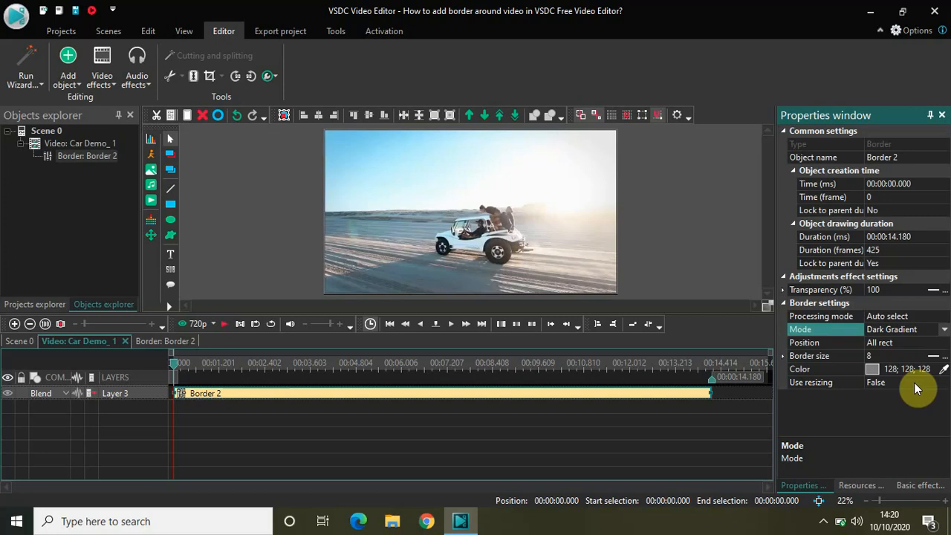
mouse_move(485, 195)
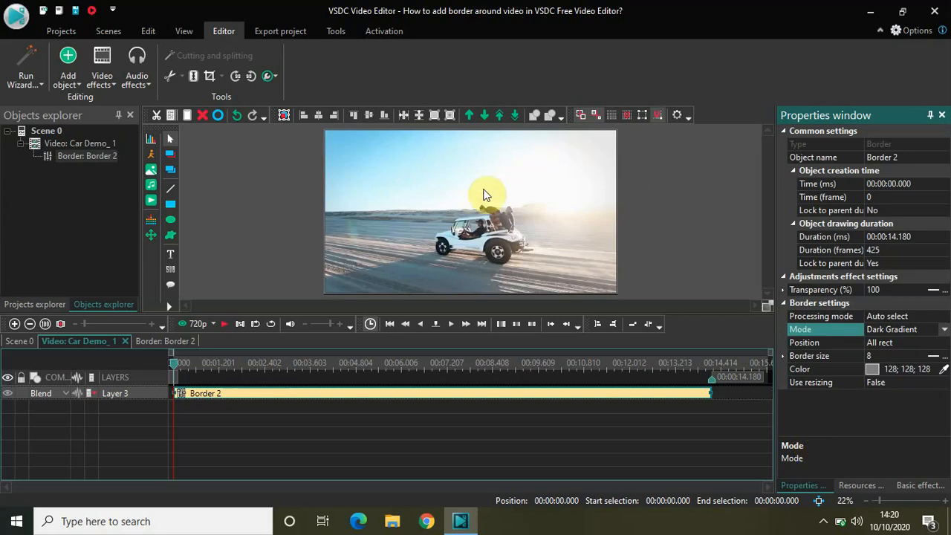
mouse_move(586, 172)
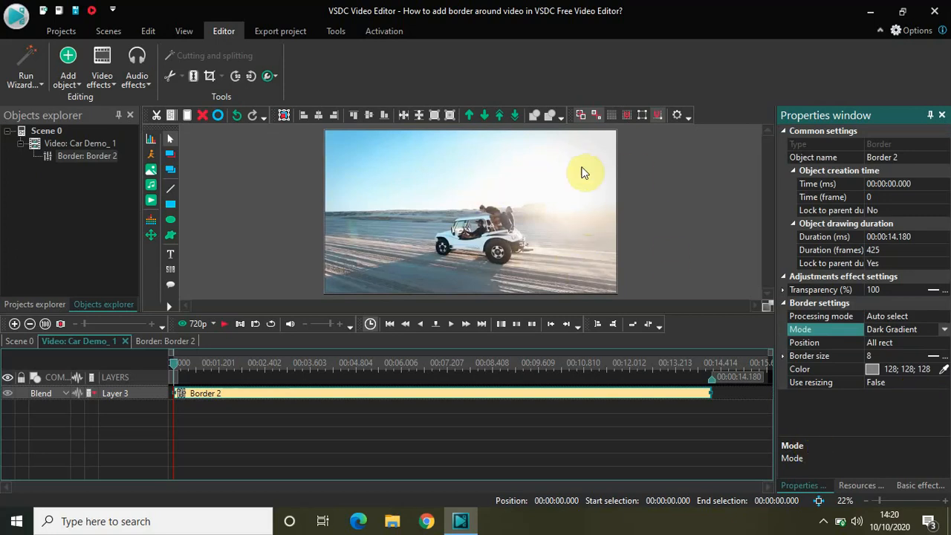
mouse_move(889, 385)
type("25")
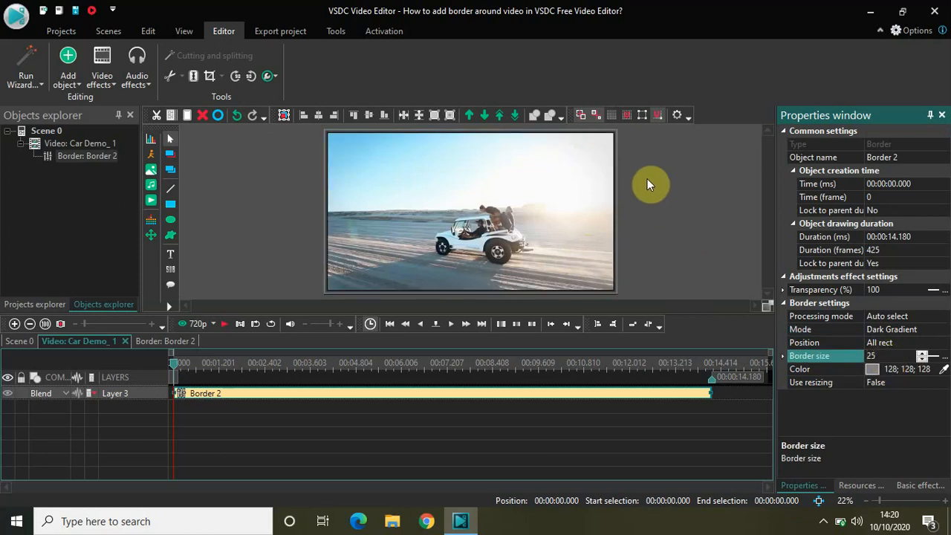
mouse_move(559, 288)
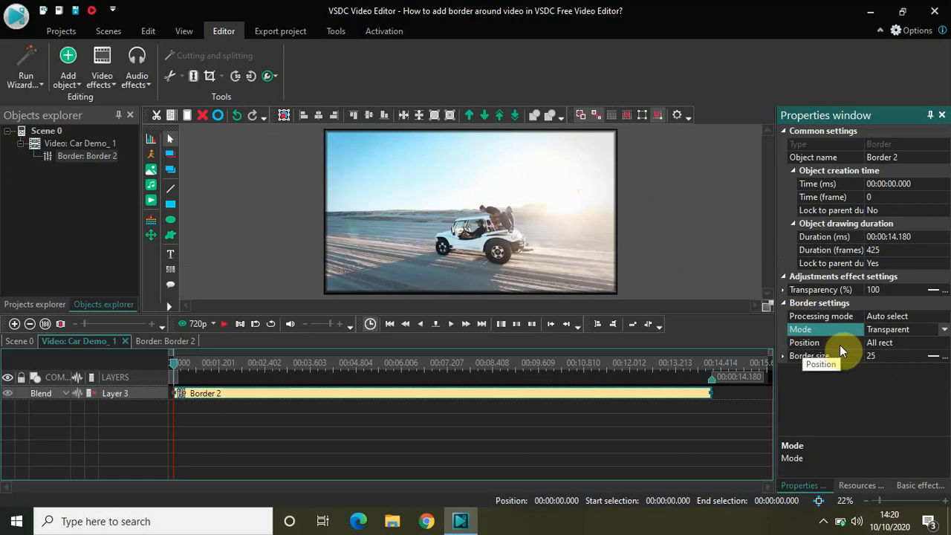
- Try the border Position on the left, right and bottom edges individually
left_click(818, 342)
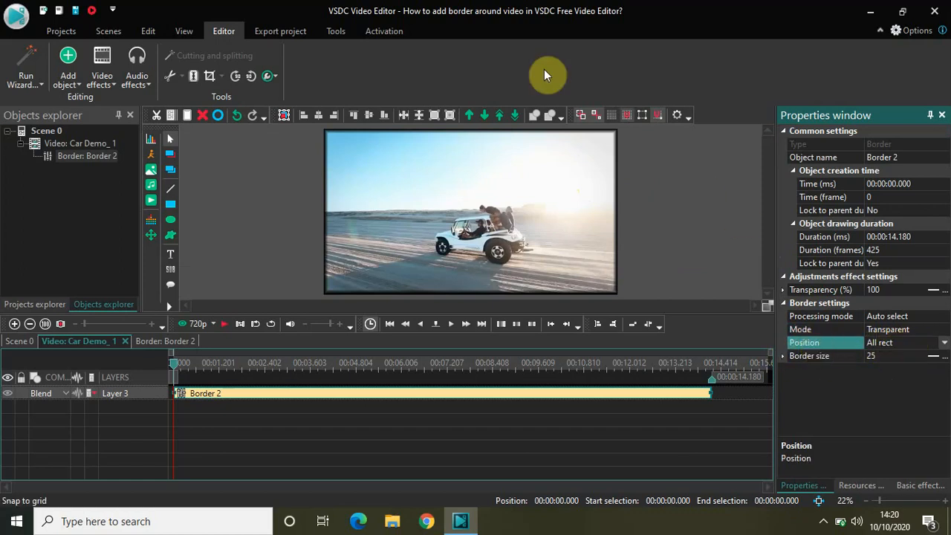
mouse_move(557, 220)
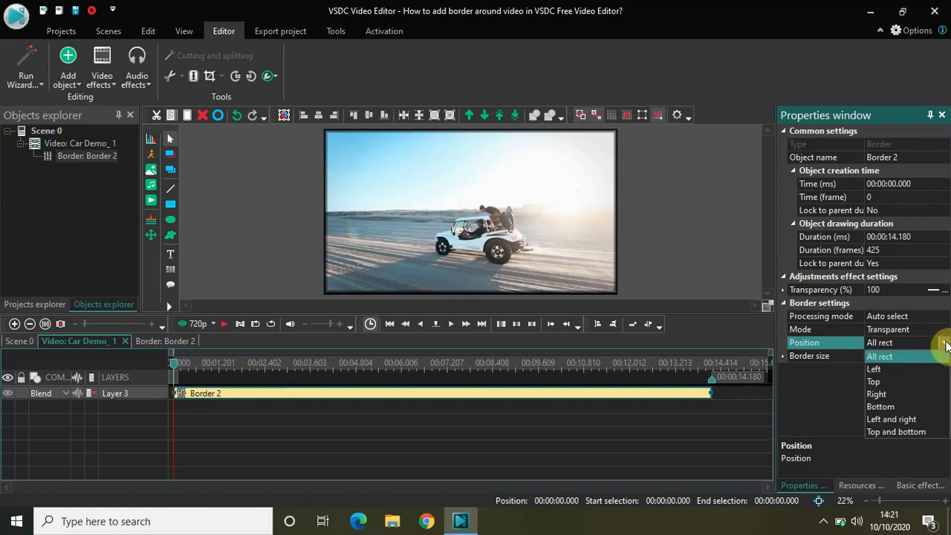
left_click(874, 368)
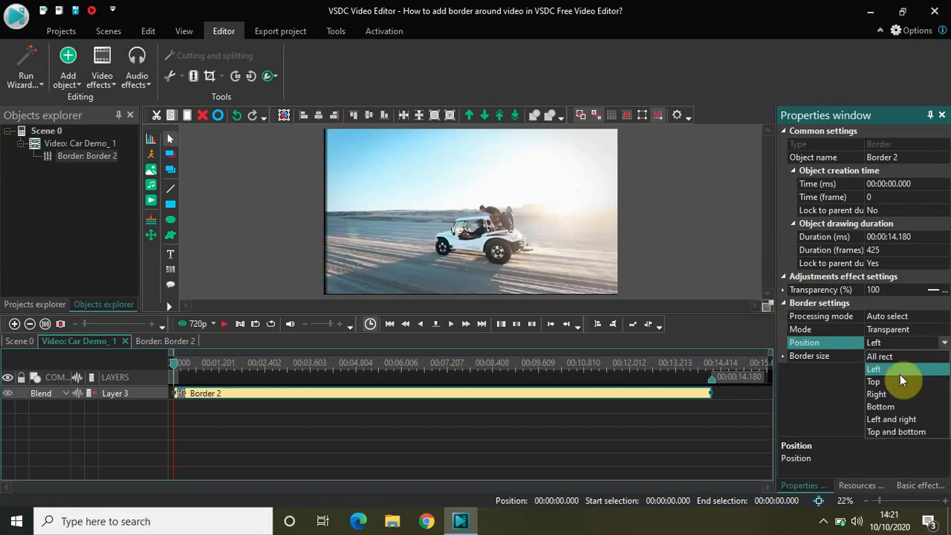
left_click(877, 394)
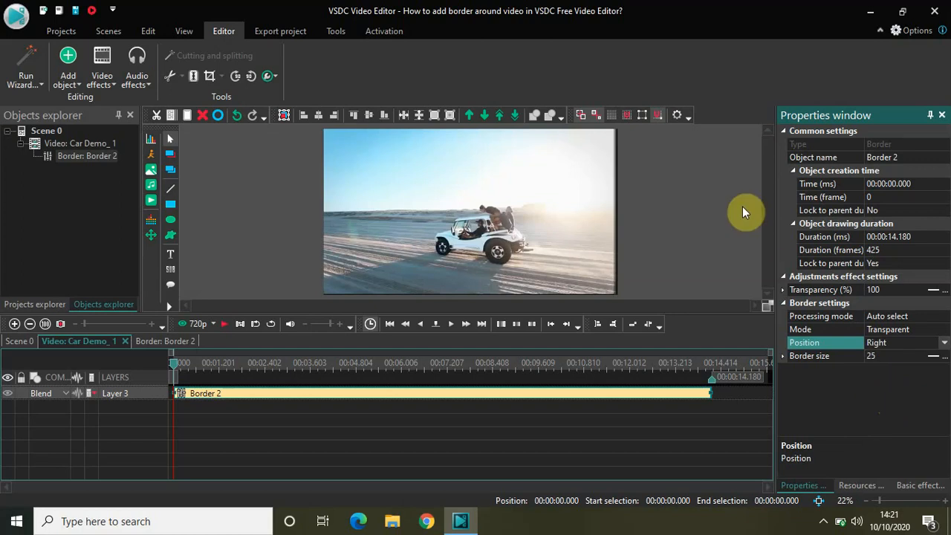
mouse_move(721, 287)
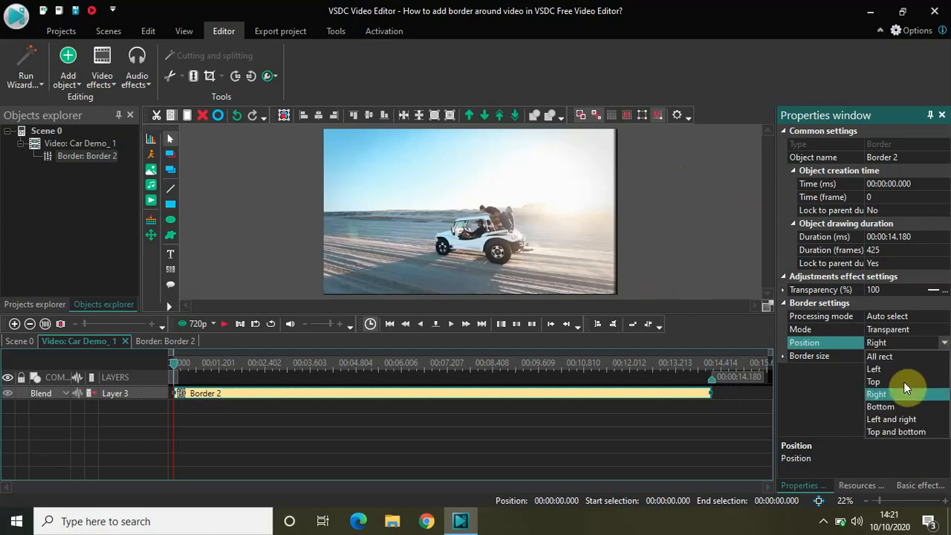
left_click(873, 380)
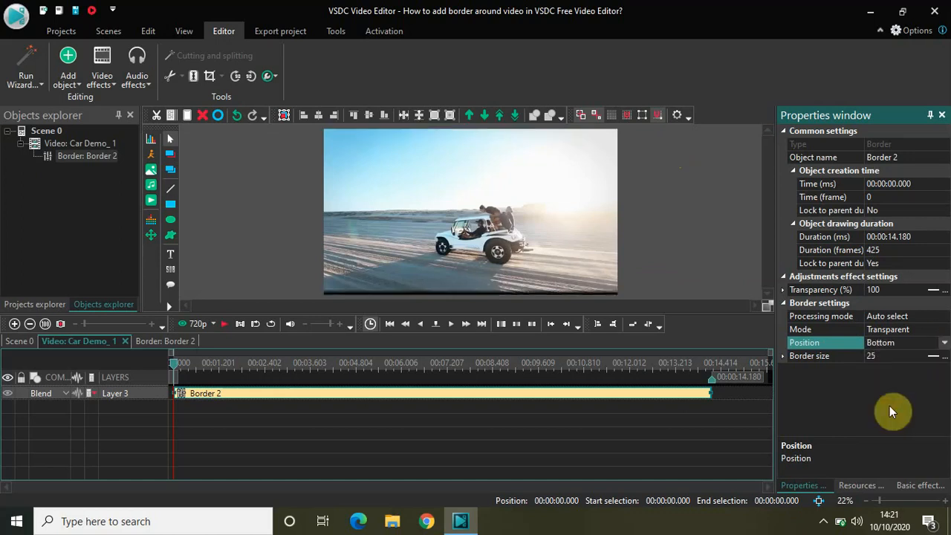
- Try left-right and top-bottom positions, then settle on All rect with 25-px border
left_click(936, 342)
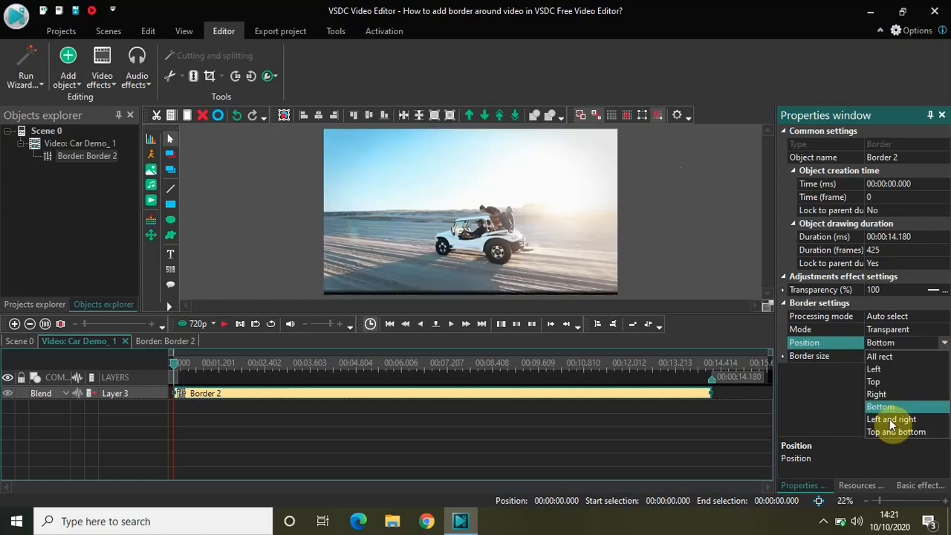
left_click(890, 419)
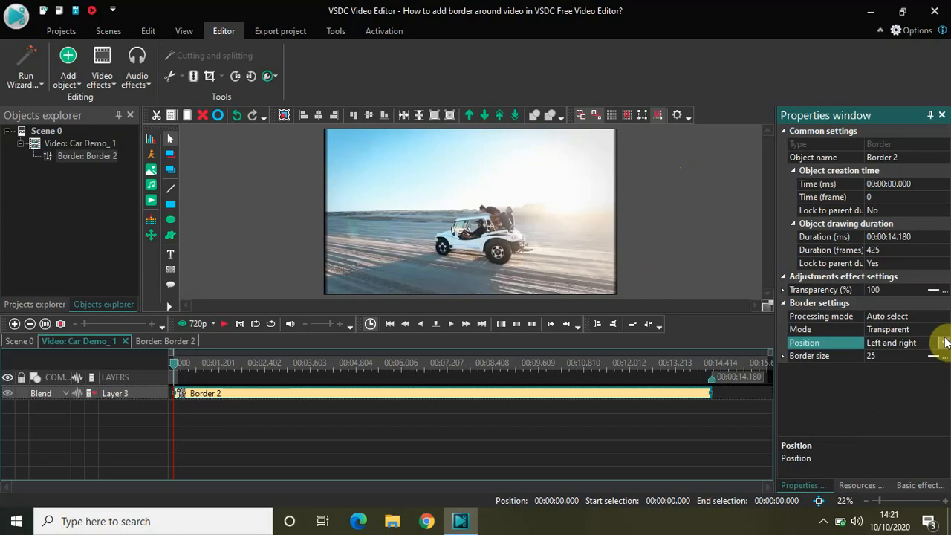
left_click(943, 342)
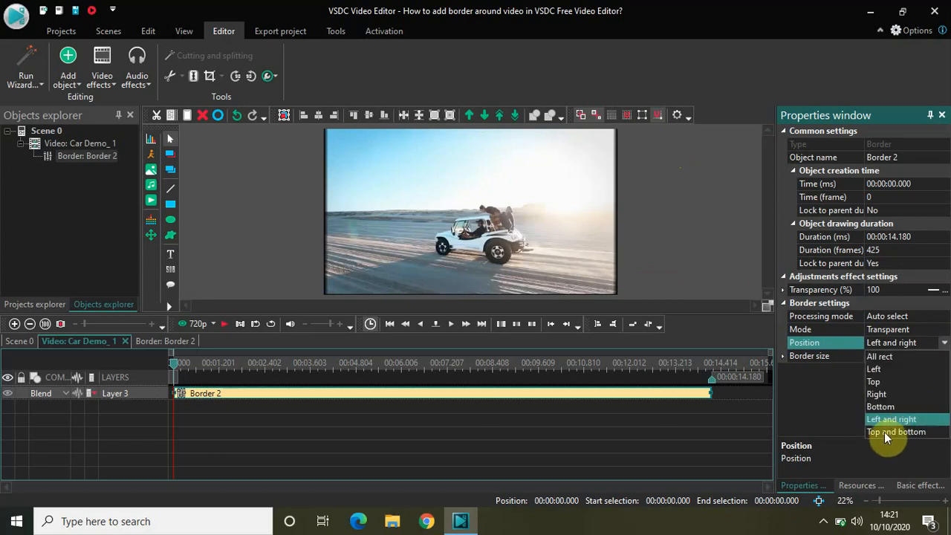
left_click(896, 431)
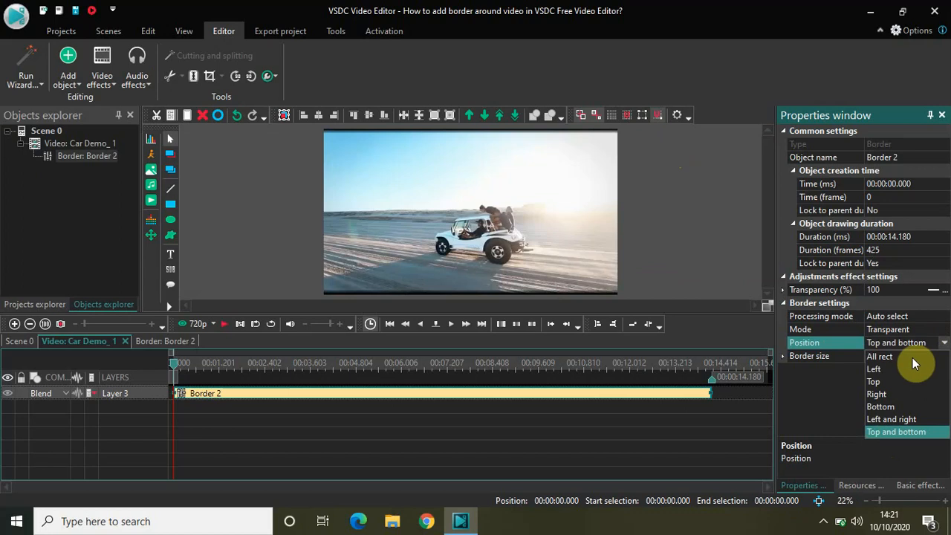
left_click(878, 356)
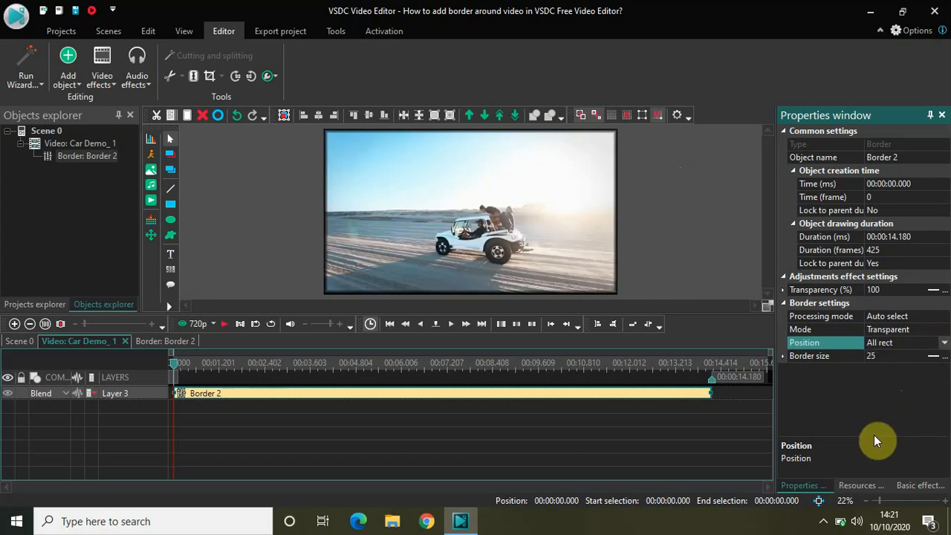
mouse_move(820, 391)
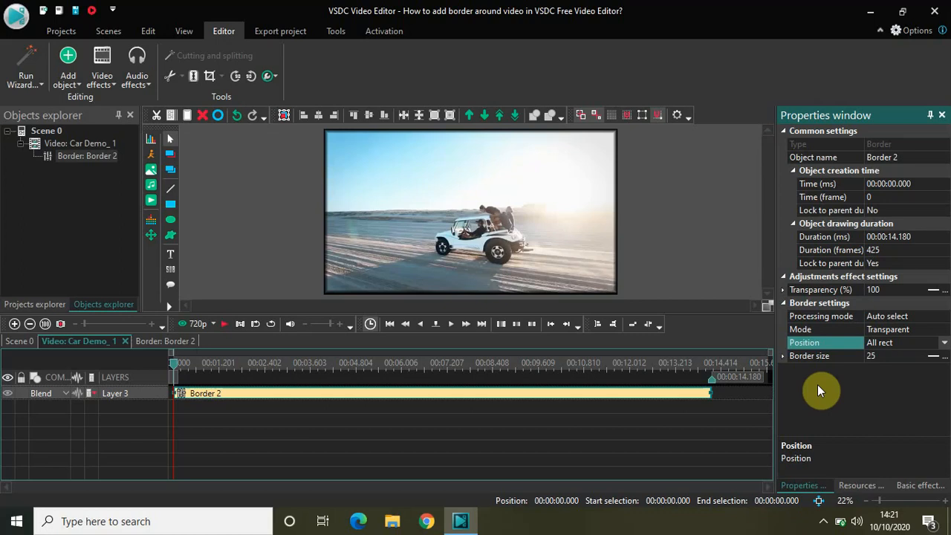
left_click(450, 325)
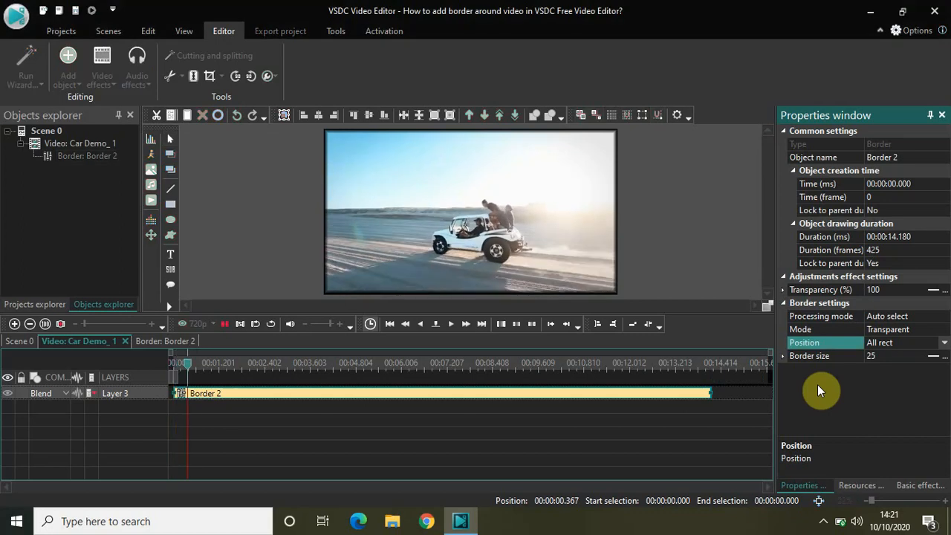
left_click(266, 362)
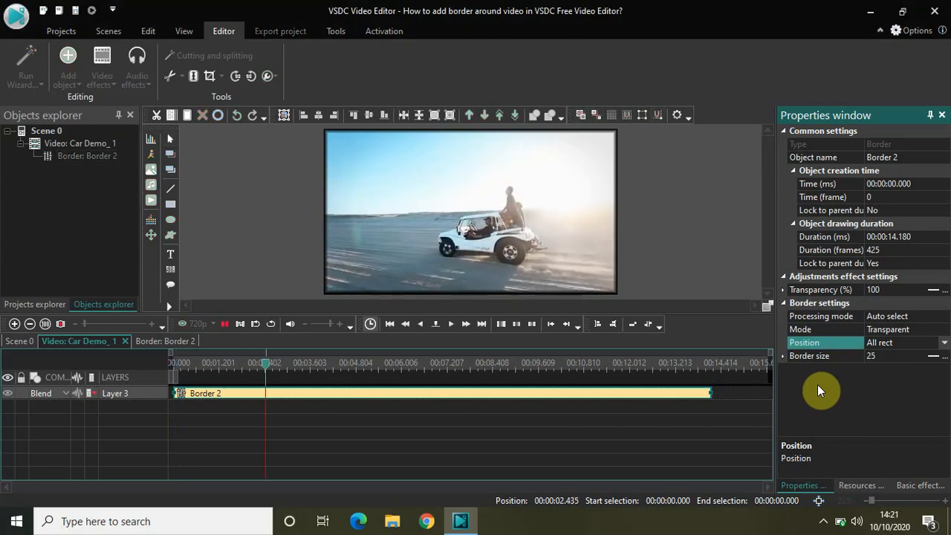
left_click(339, 363)
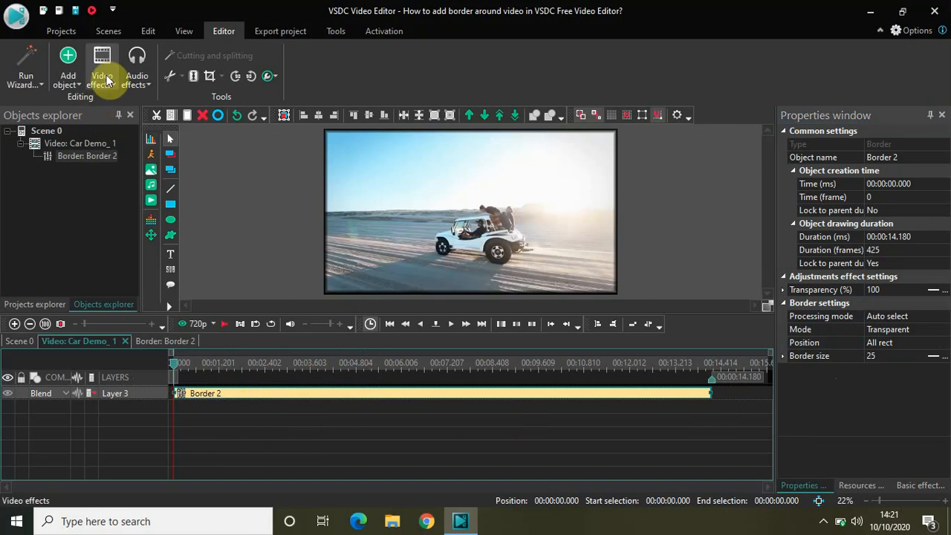
- Add a Resample transform effect above the border on the car clip
left_click(101, 67)
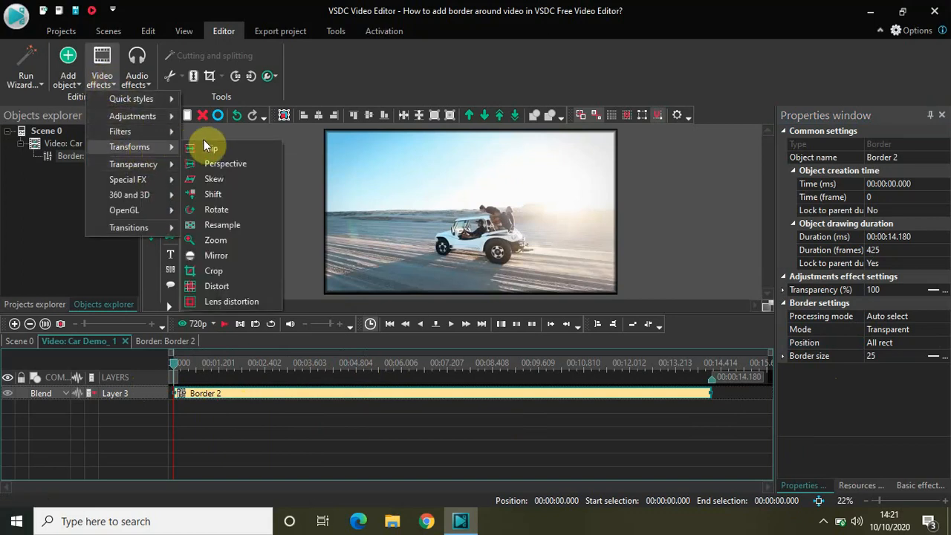
left_click(233, 229)
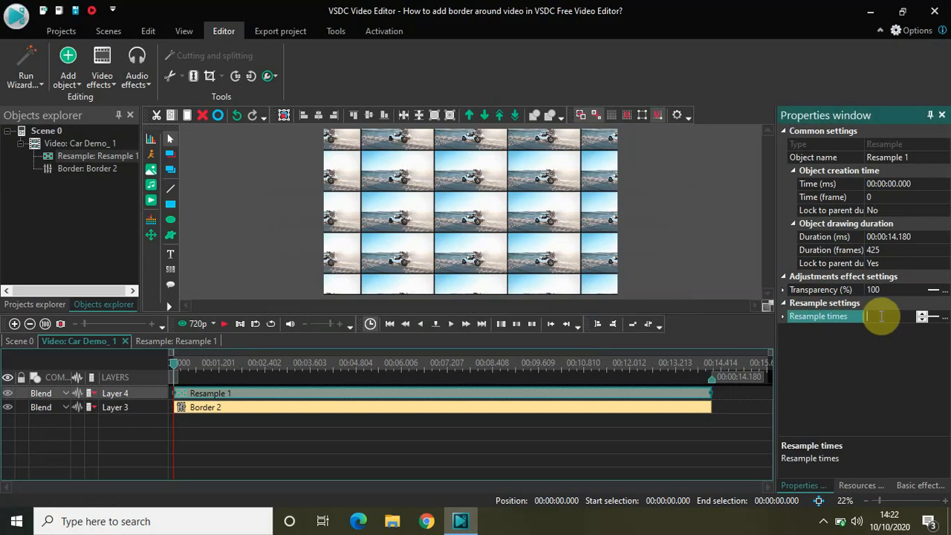
- Set Resample times to 3 so the bordered clip tiles into a 3×3 grid
type("3")
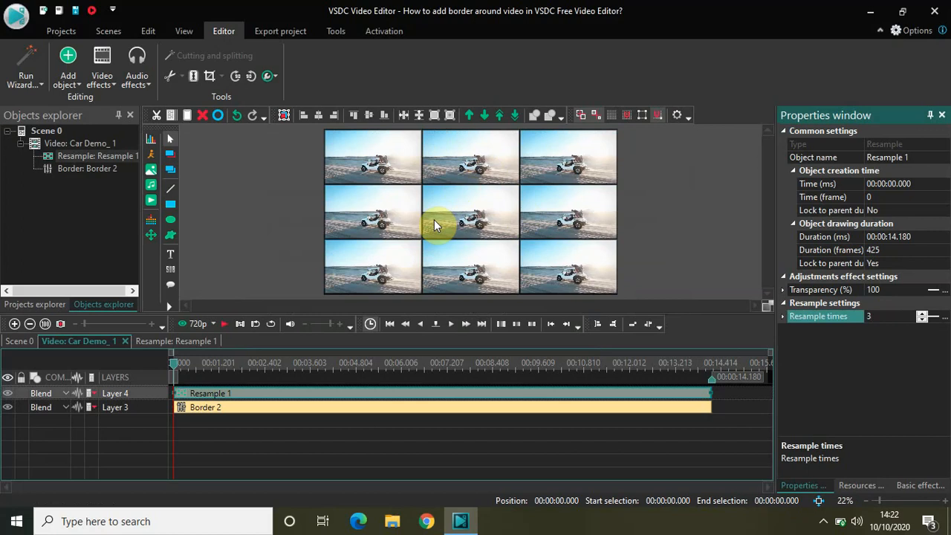
mouse_move(641, 184)
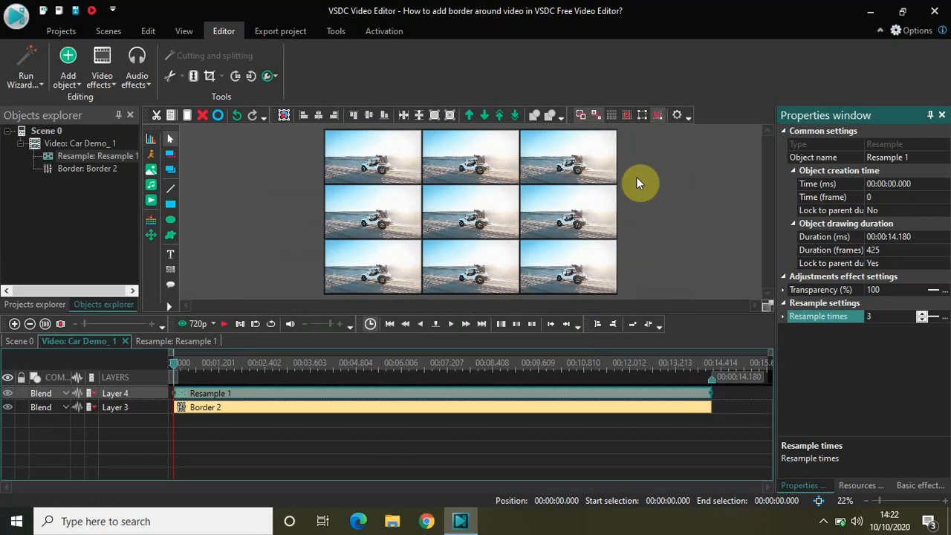
mouse_move(603, 220)
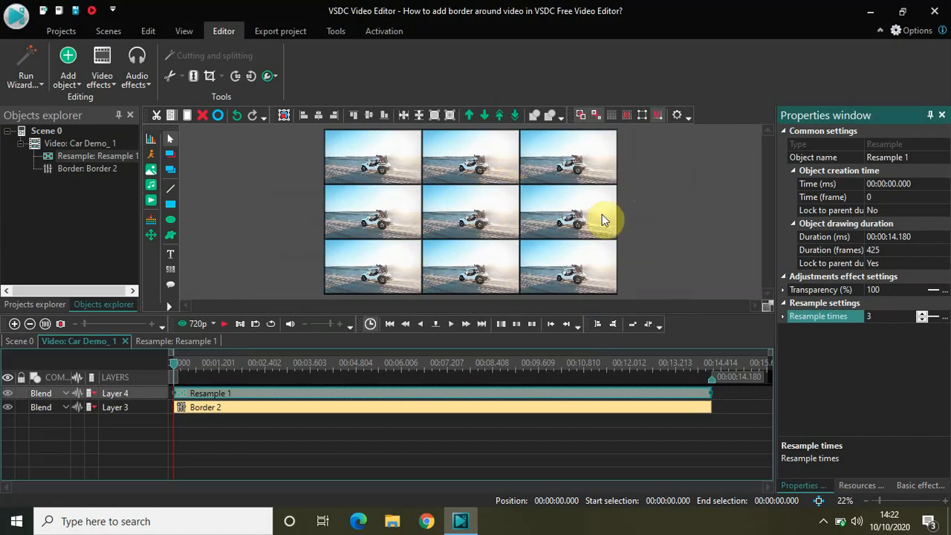
mouse_move(660, 245)
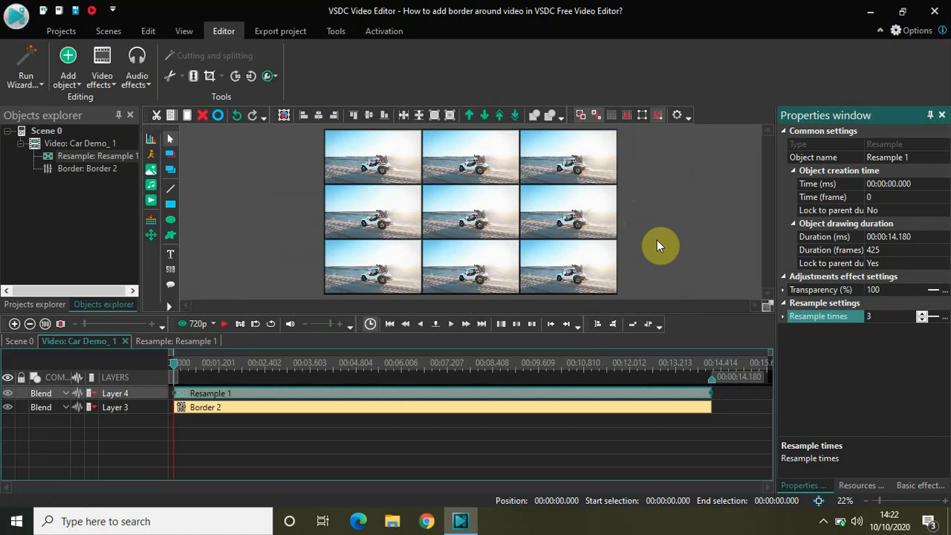
- Start playback to preview the 3×3 grid of bordered car clips
left_click(451, 324)
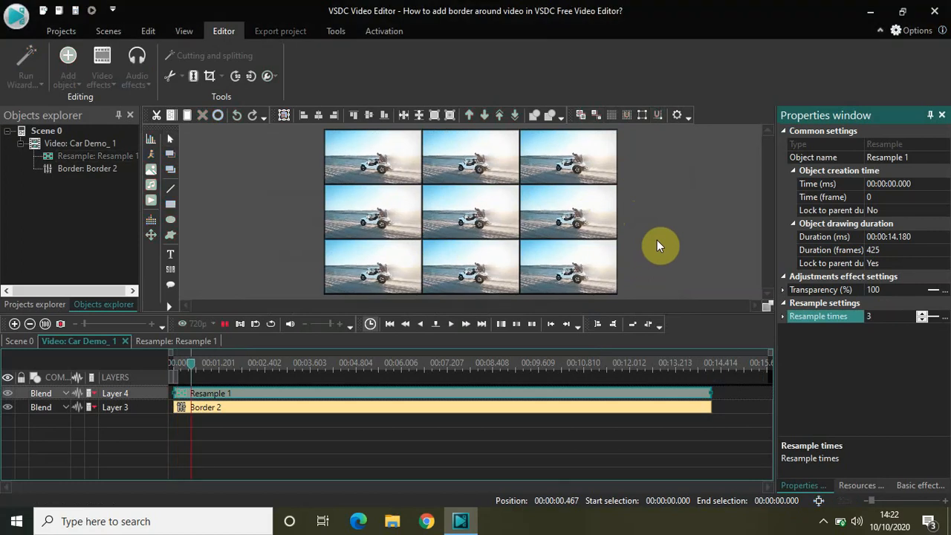
left_click(268, 363)
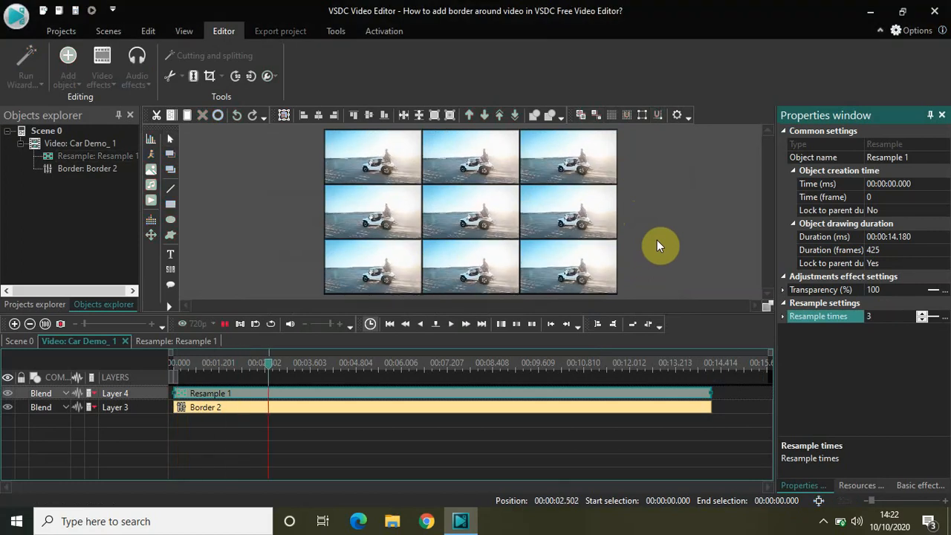